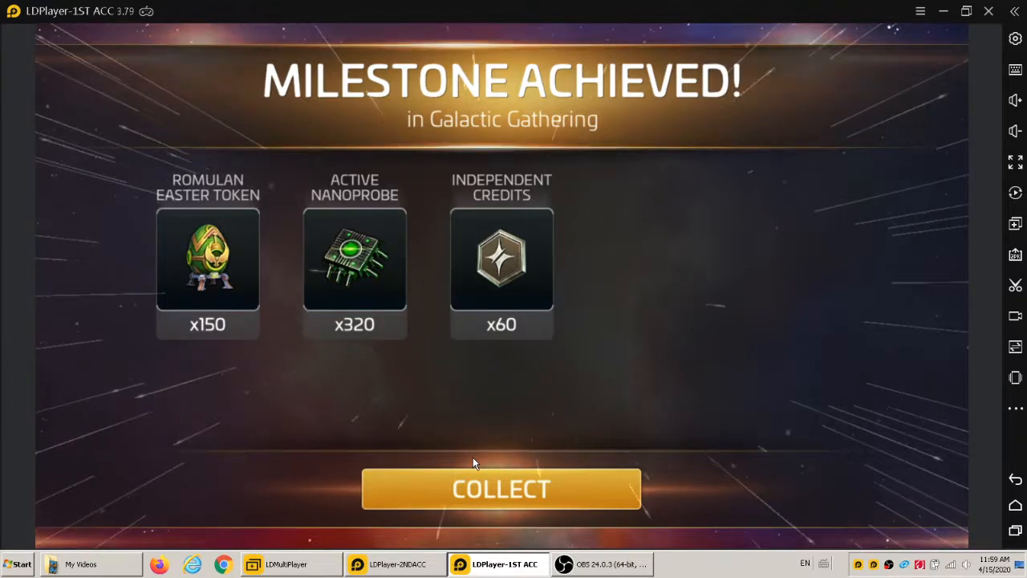
{"action": "mouse_move", "coordinate": [501, 460]}
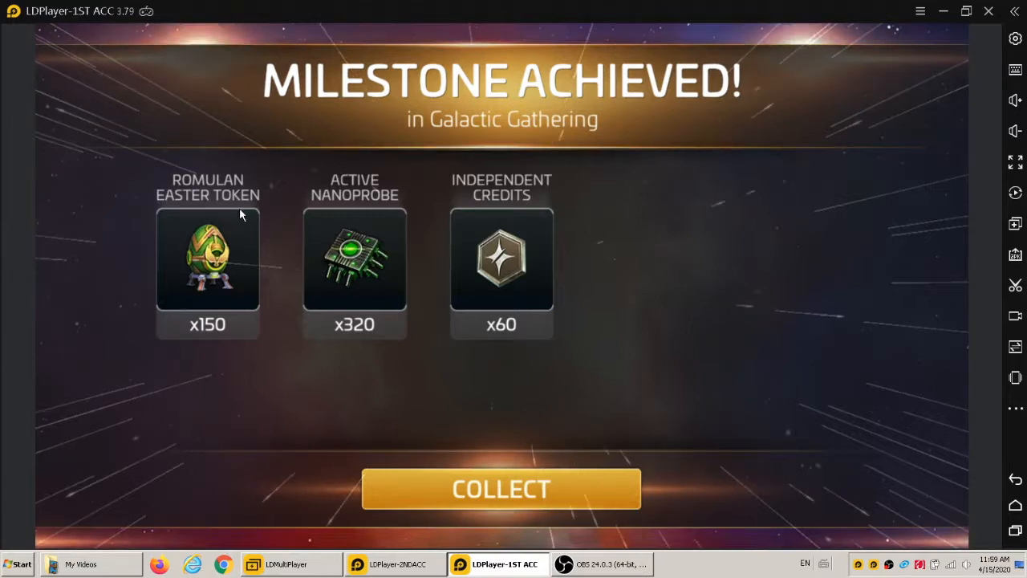
{"action": "mouse_move", "coordinate": [229, 211]}
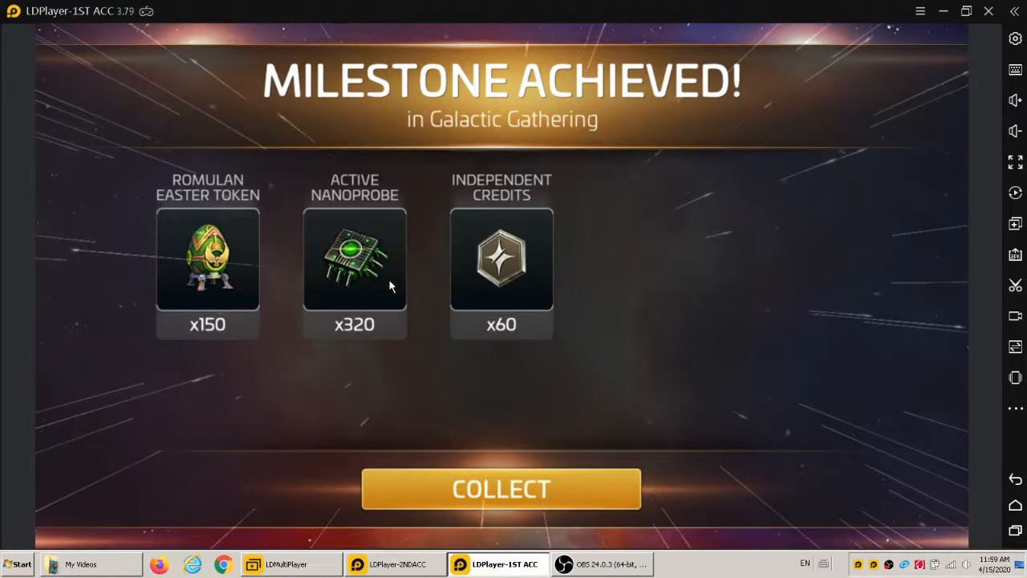
{"action": "mouse_move", "coordinate": [526, 323]}
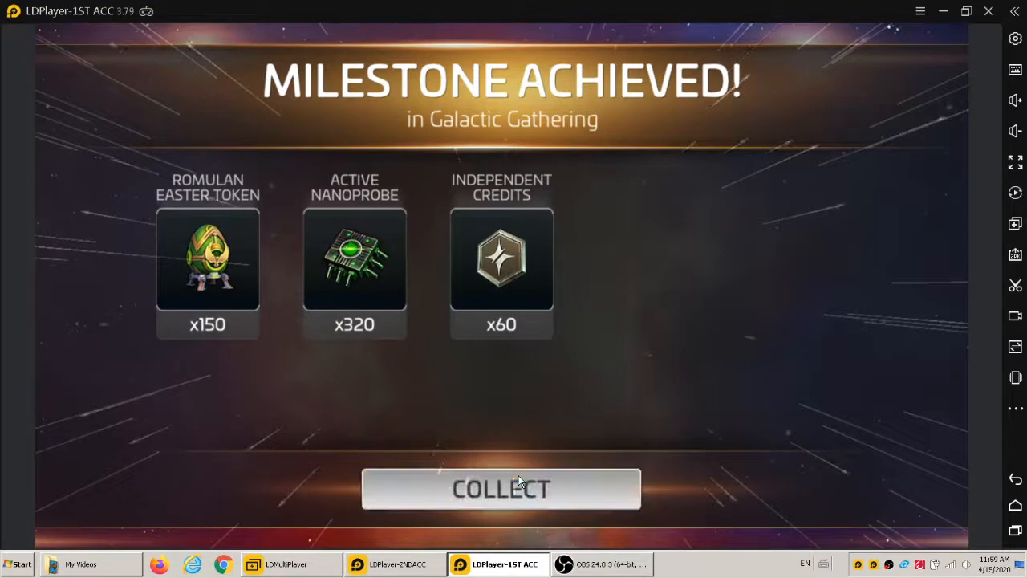
Step: Collect the milestone rewards and wait on the title screen while the game reloads
{"action": "left_click", "coordinate": [501, 488]}
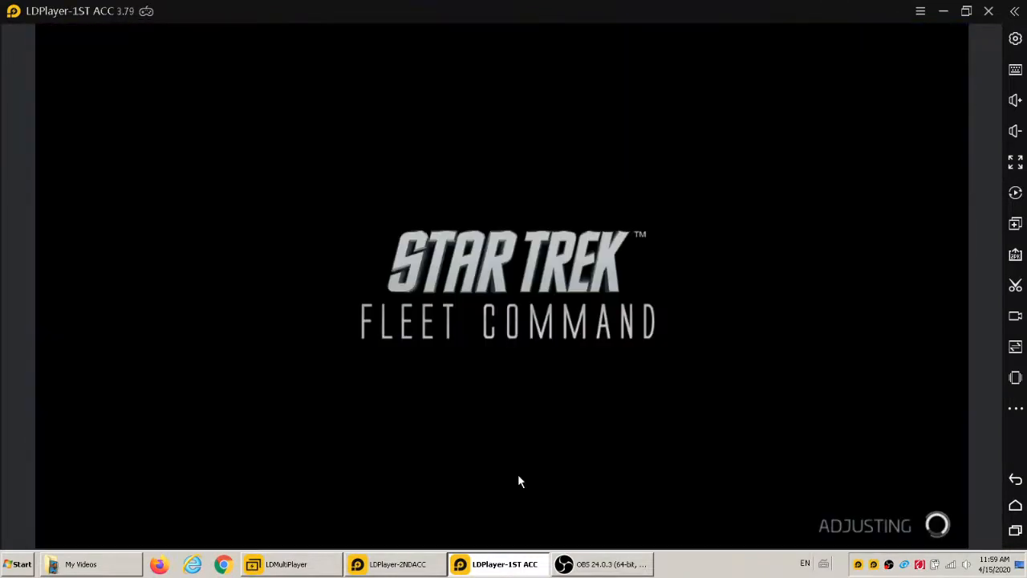
{"action": "mouse_move", "coordinate": [492, 428]}
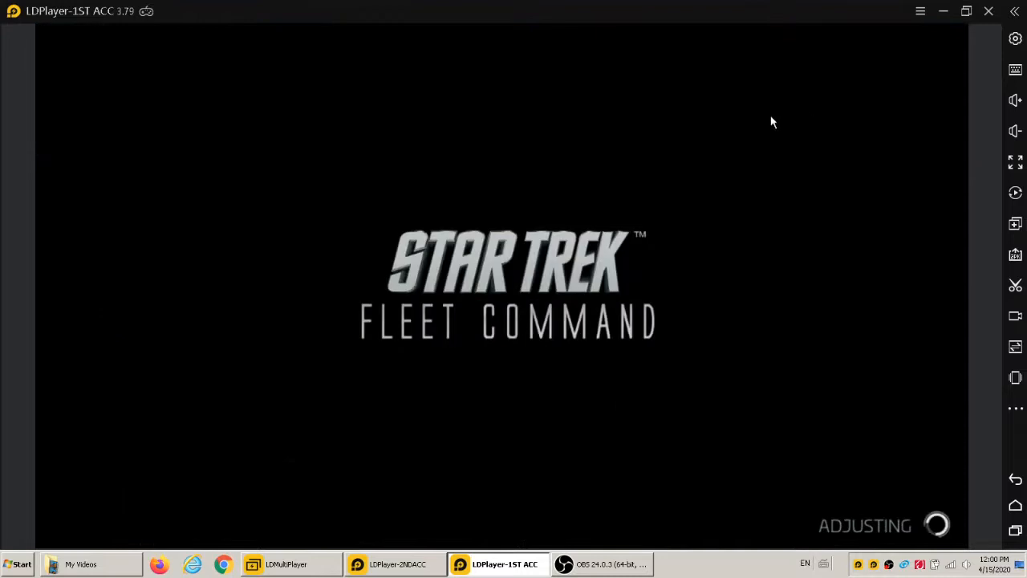
{"action": "mouse_move", "coordinate": [168, 134]}
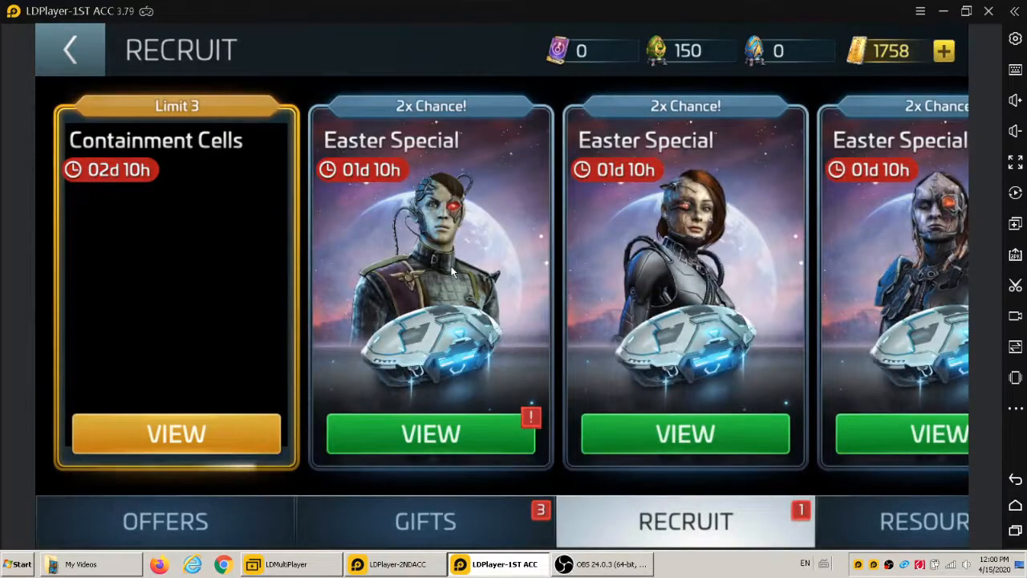
{"action": "mouse_move", "coordinate": [359, 180]}
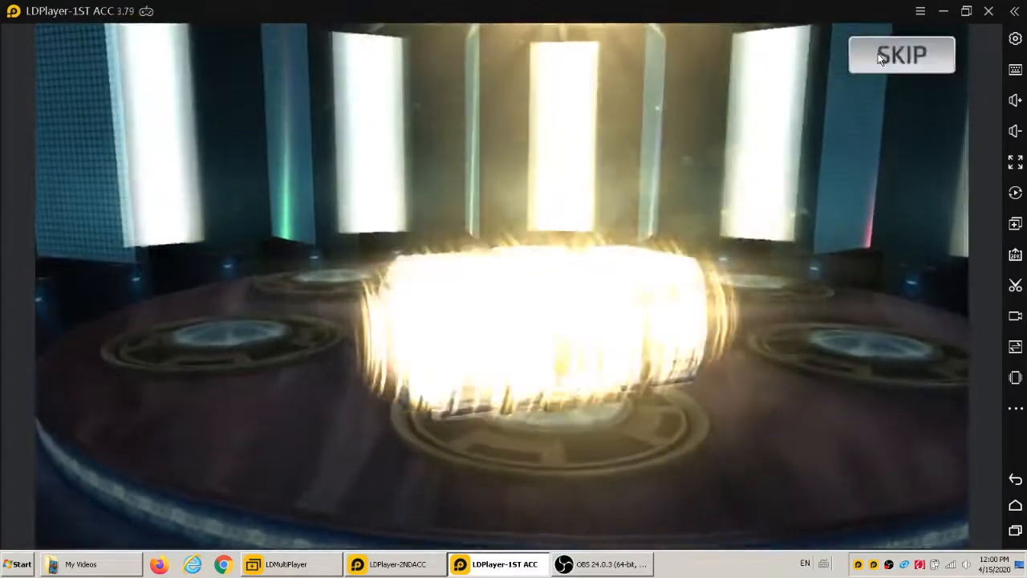
Step: Skip the Easter token recruit reveal, leaving the Easter token count at 0
{"action": "left_click", "coordinate": [901, 55]}
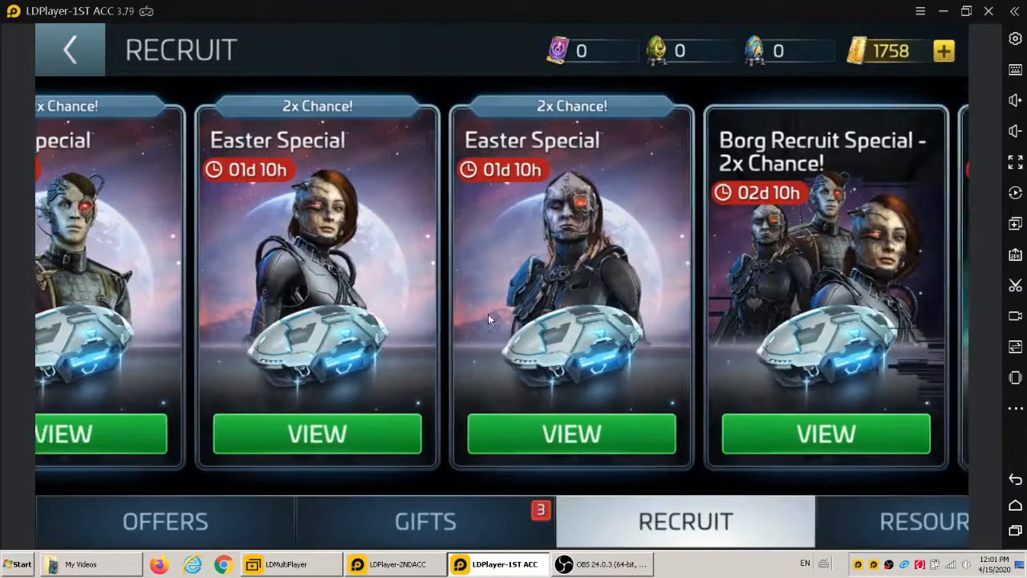
Step: Browse the recruit cards, then switch to the Gifts section with the 4 Hr and 24 Hr chests
{"action": "scroll", "scroll_direction": "right", "scroll_amount": 3}
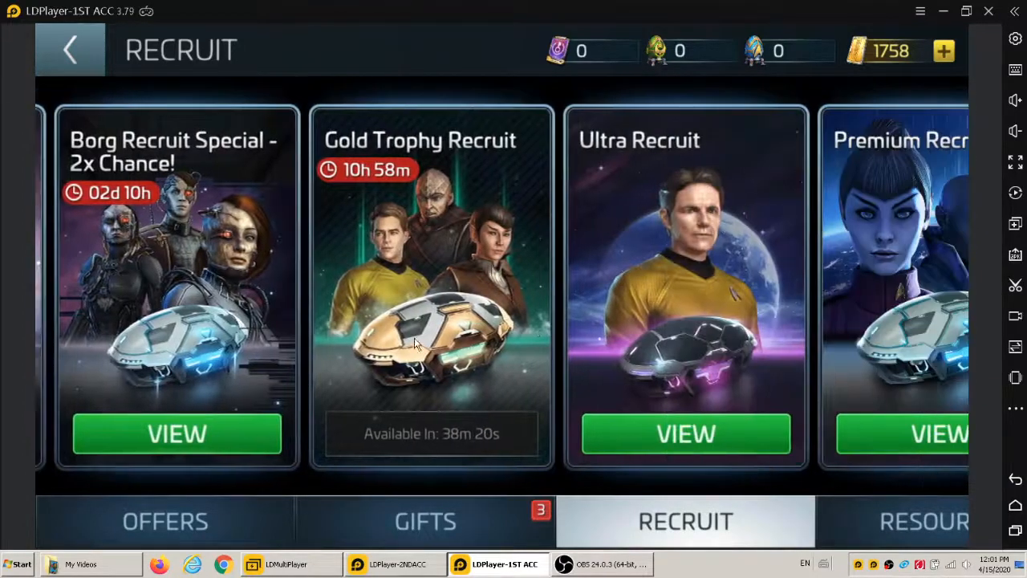
{"action": "scroll", "scroll_direction": "left", "scroll_amount": 3}
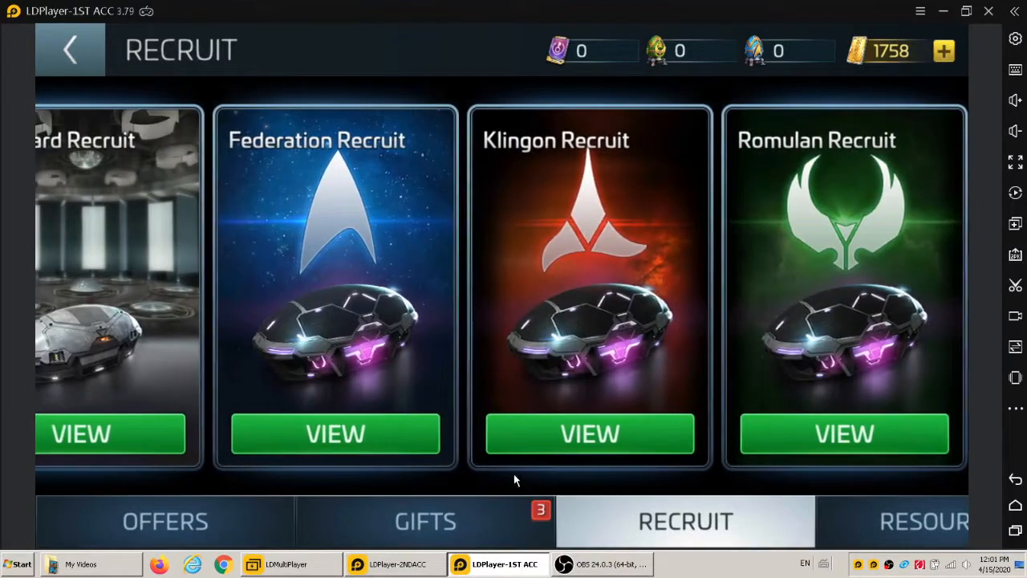
{"action": "left_click", "coordinate": [425, 521]}
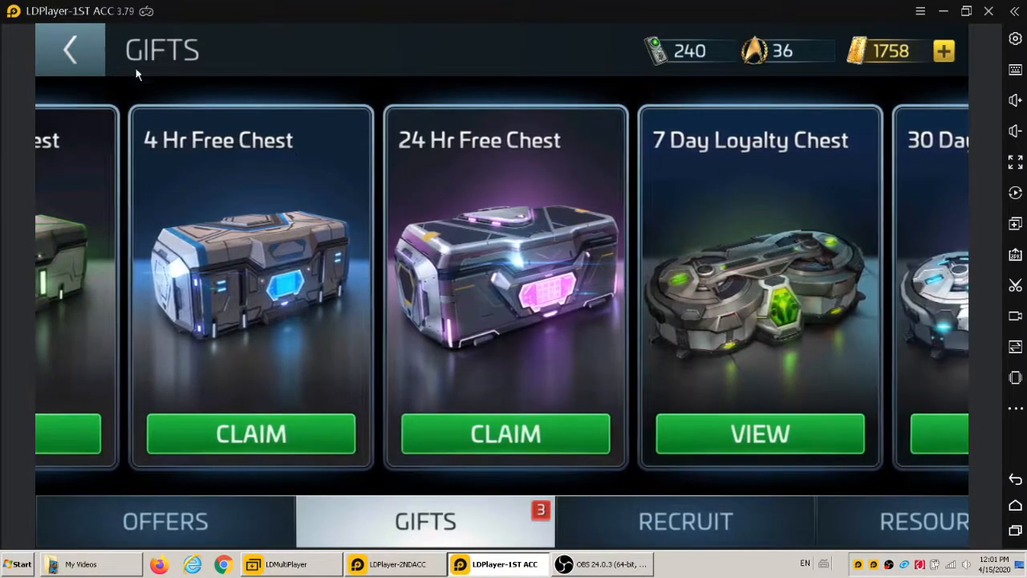
Step: Return from Gifts to the Recruit section showing Easter Special recruits
{"action": "left_click", "coordinate": [70, 49]}
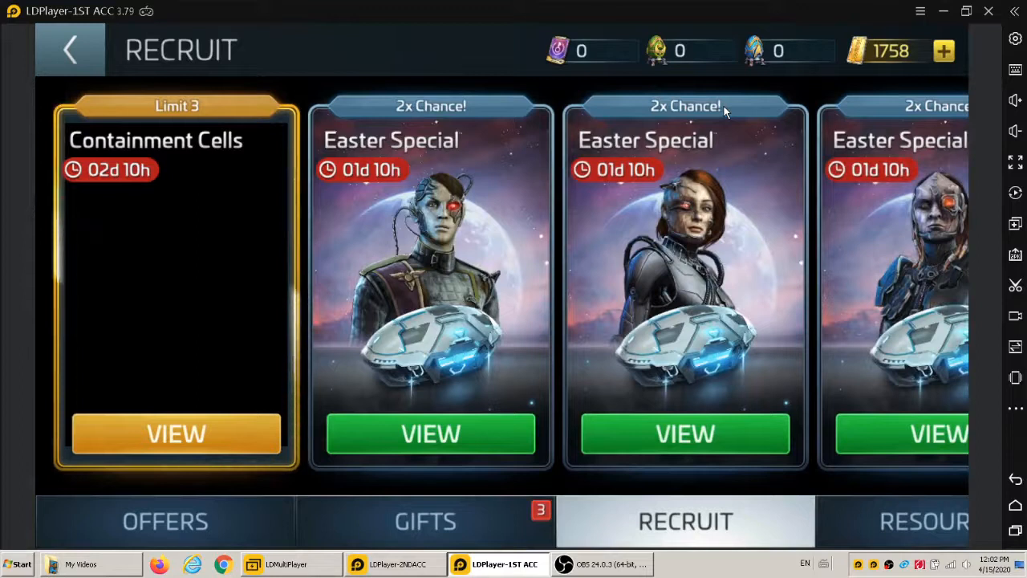
{"action": "mouse_move", "coordinate": [185, 238]}
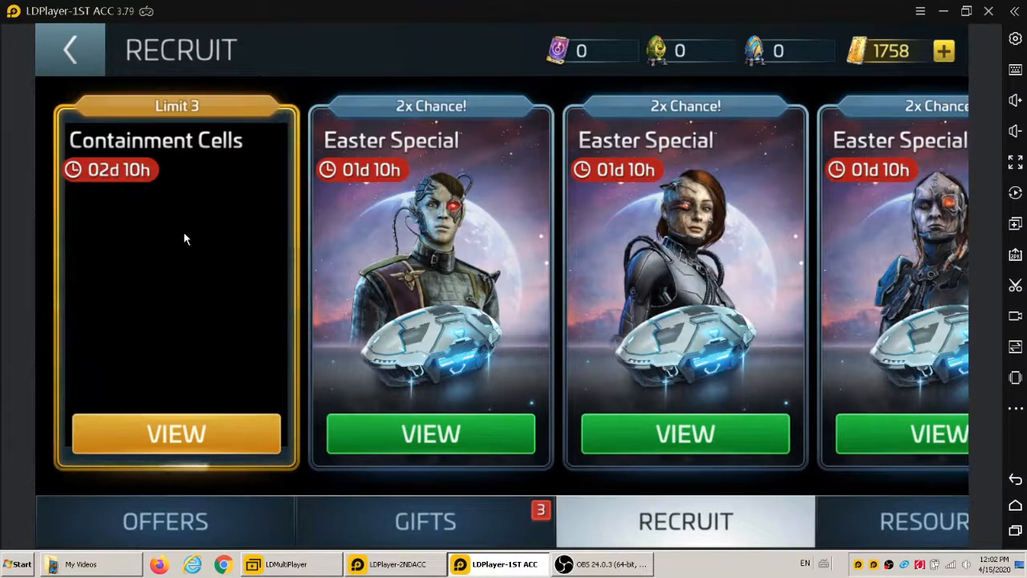
{"action": "mouse_move", "coordinate": [320, 278]}
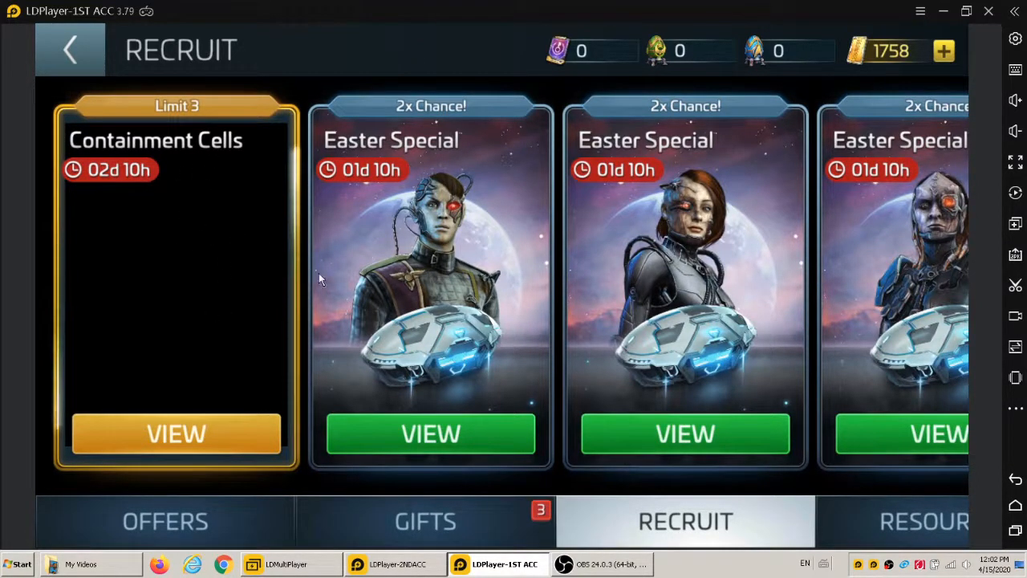